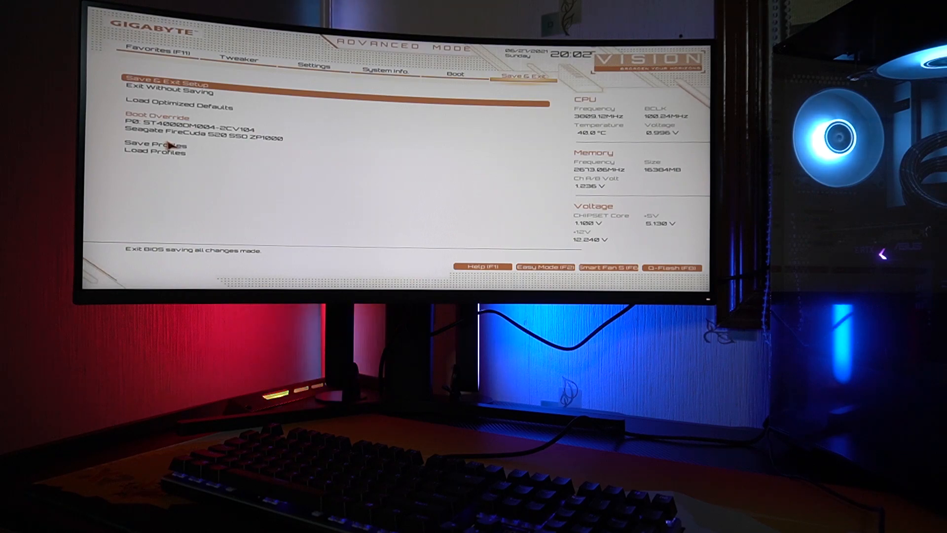
# Step: Save the XMP profile and LAN PXE boot ROM changes and reset the system
pyautogui.click(157, 145)
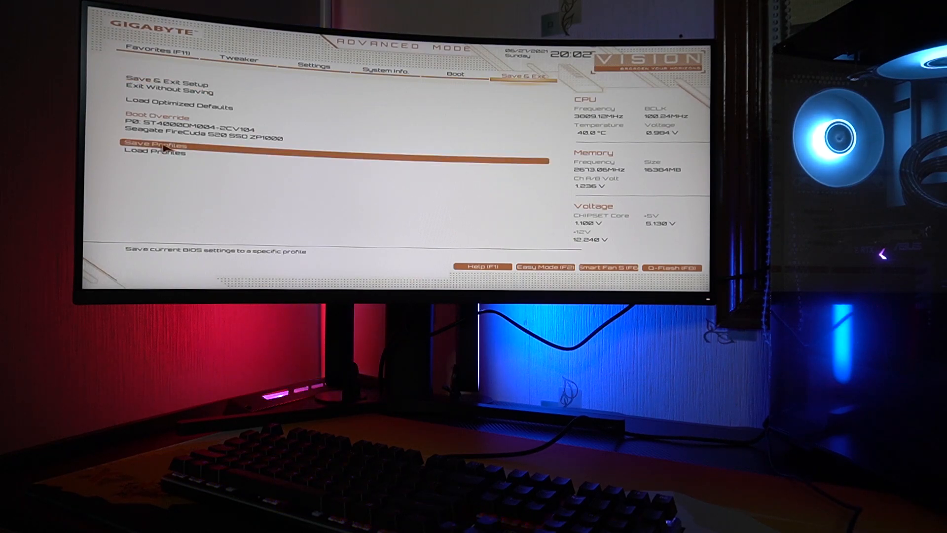
pyautogui.moveTo(305, 169)
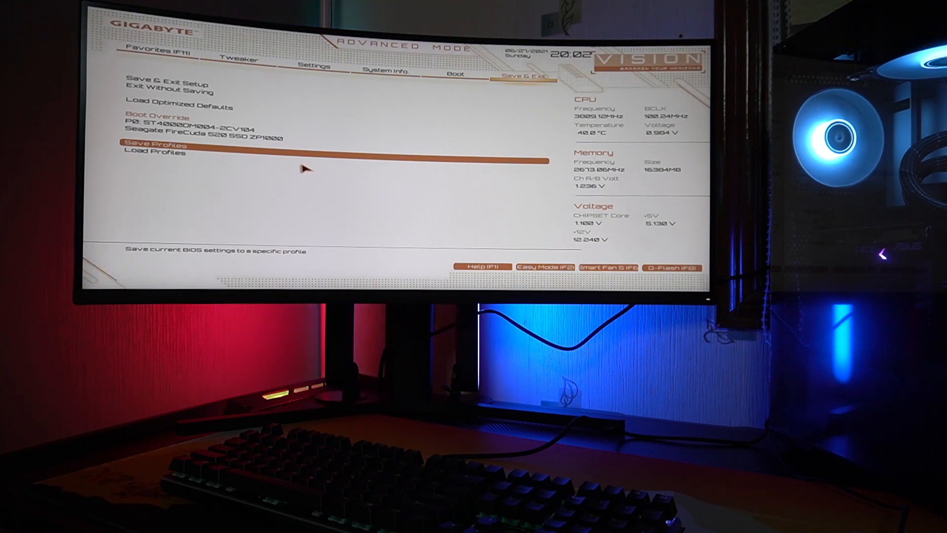
pyautogui.moveTo(199, 95)
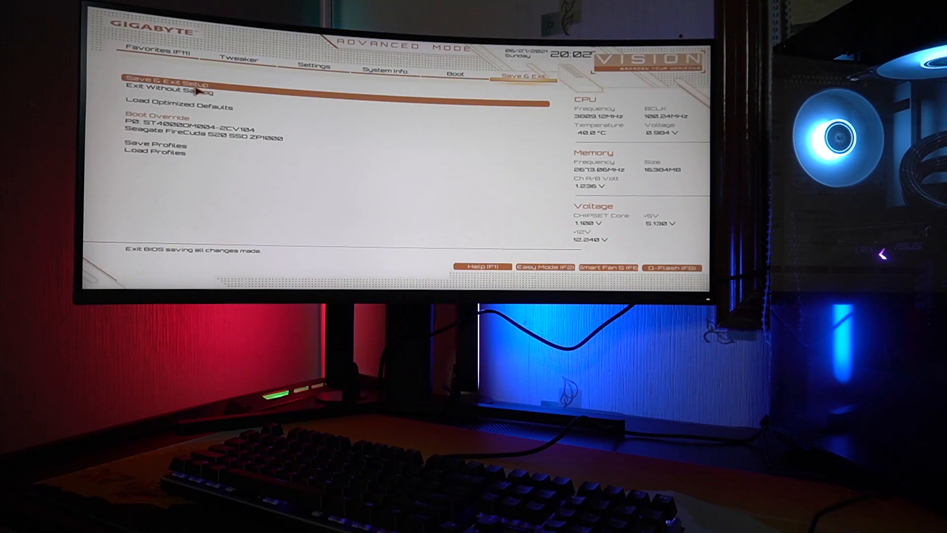
pyautogui.click(162, 84)
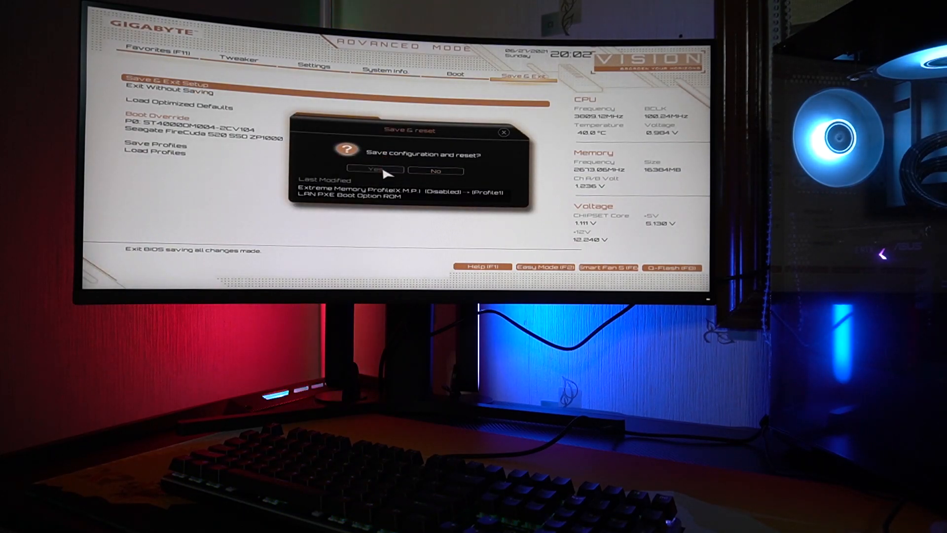
pyautogui.click(375, 170)
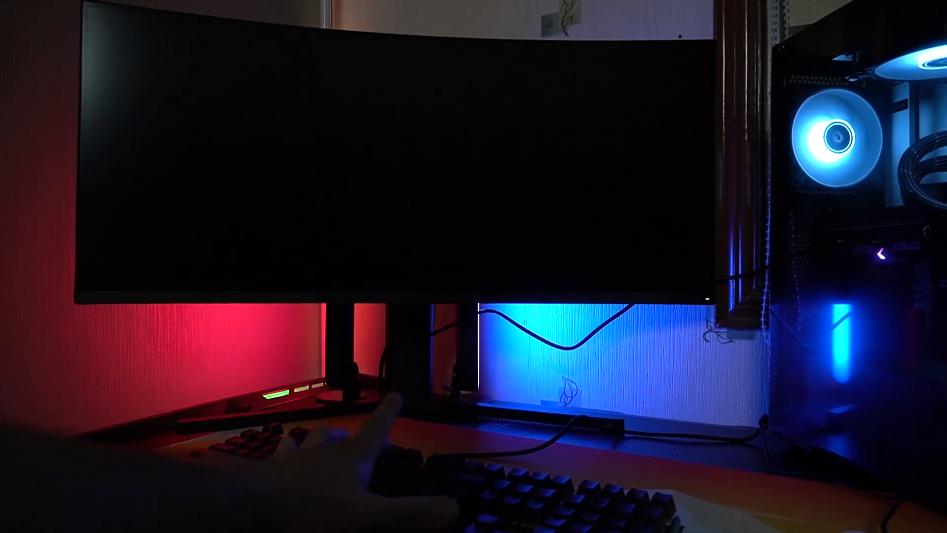